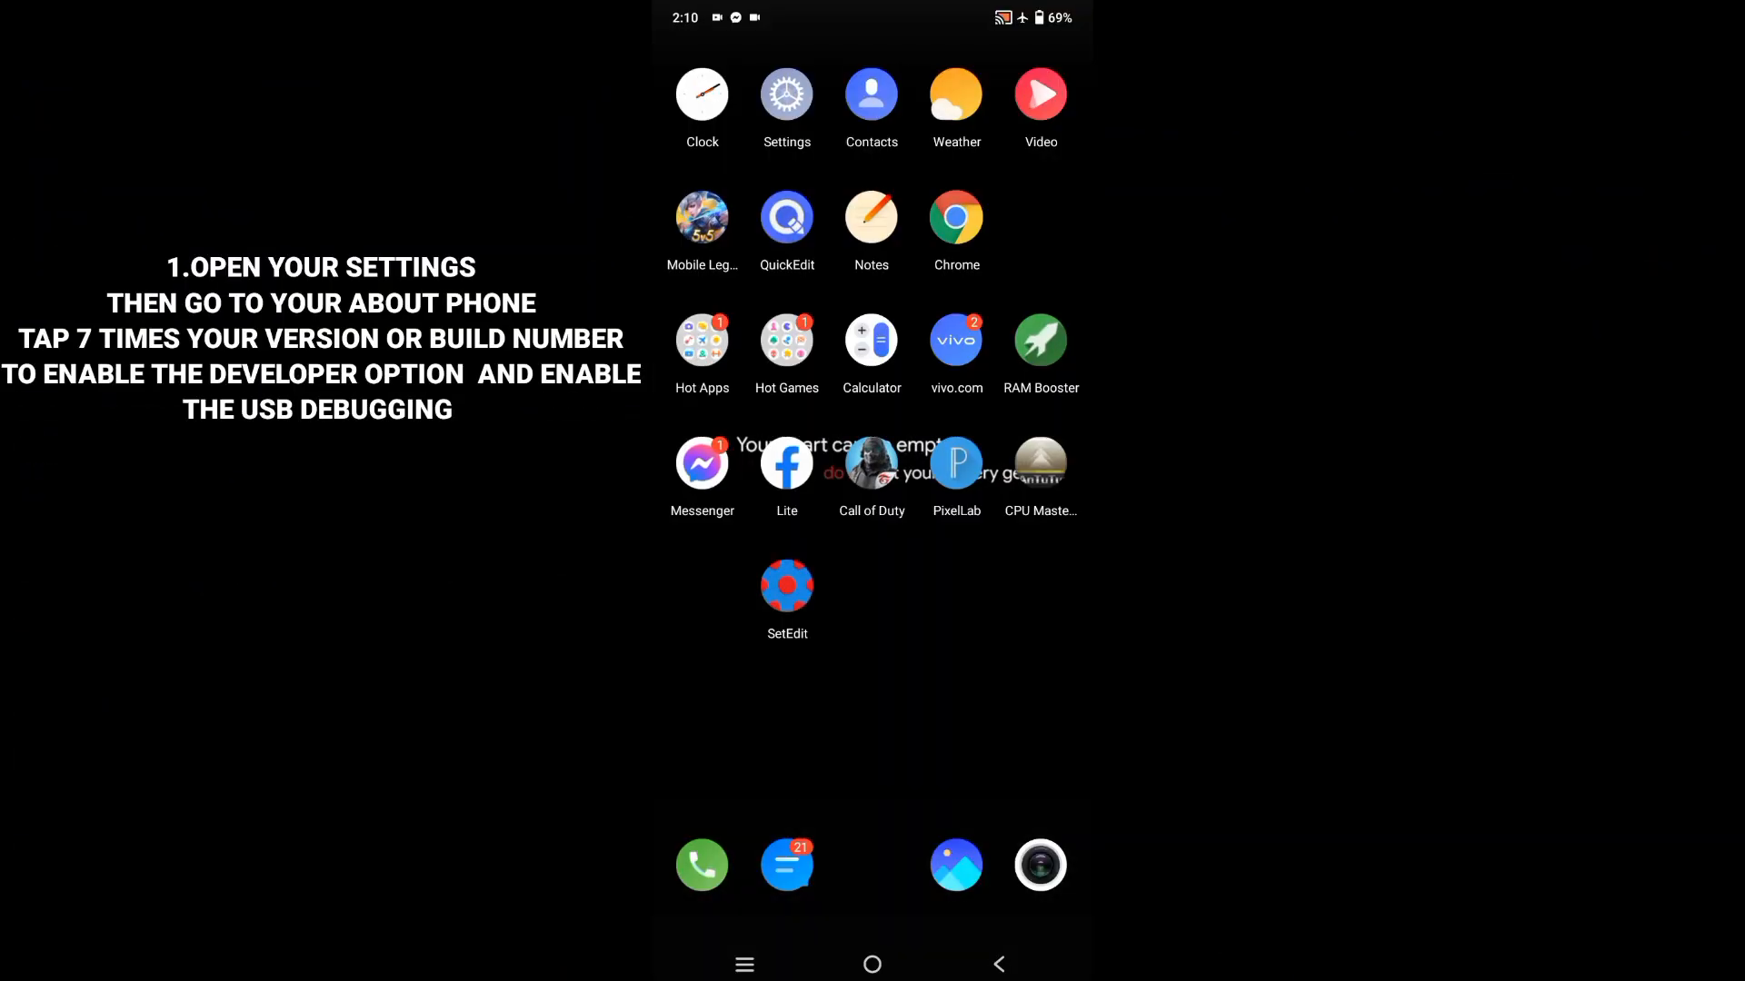
Show the phone's Software information page, confirming developer mode is already enabled
{"action": "left_click", "coordinate": [786, 95]}
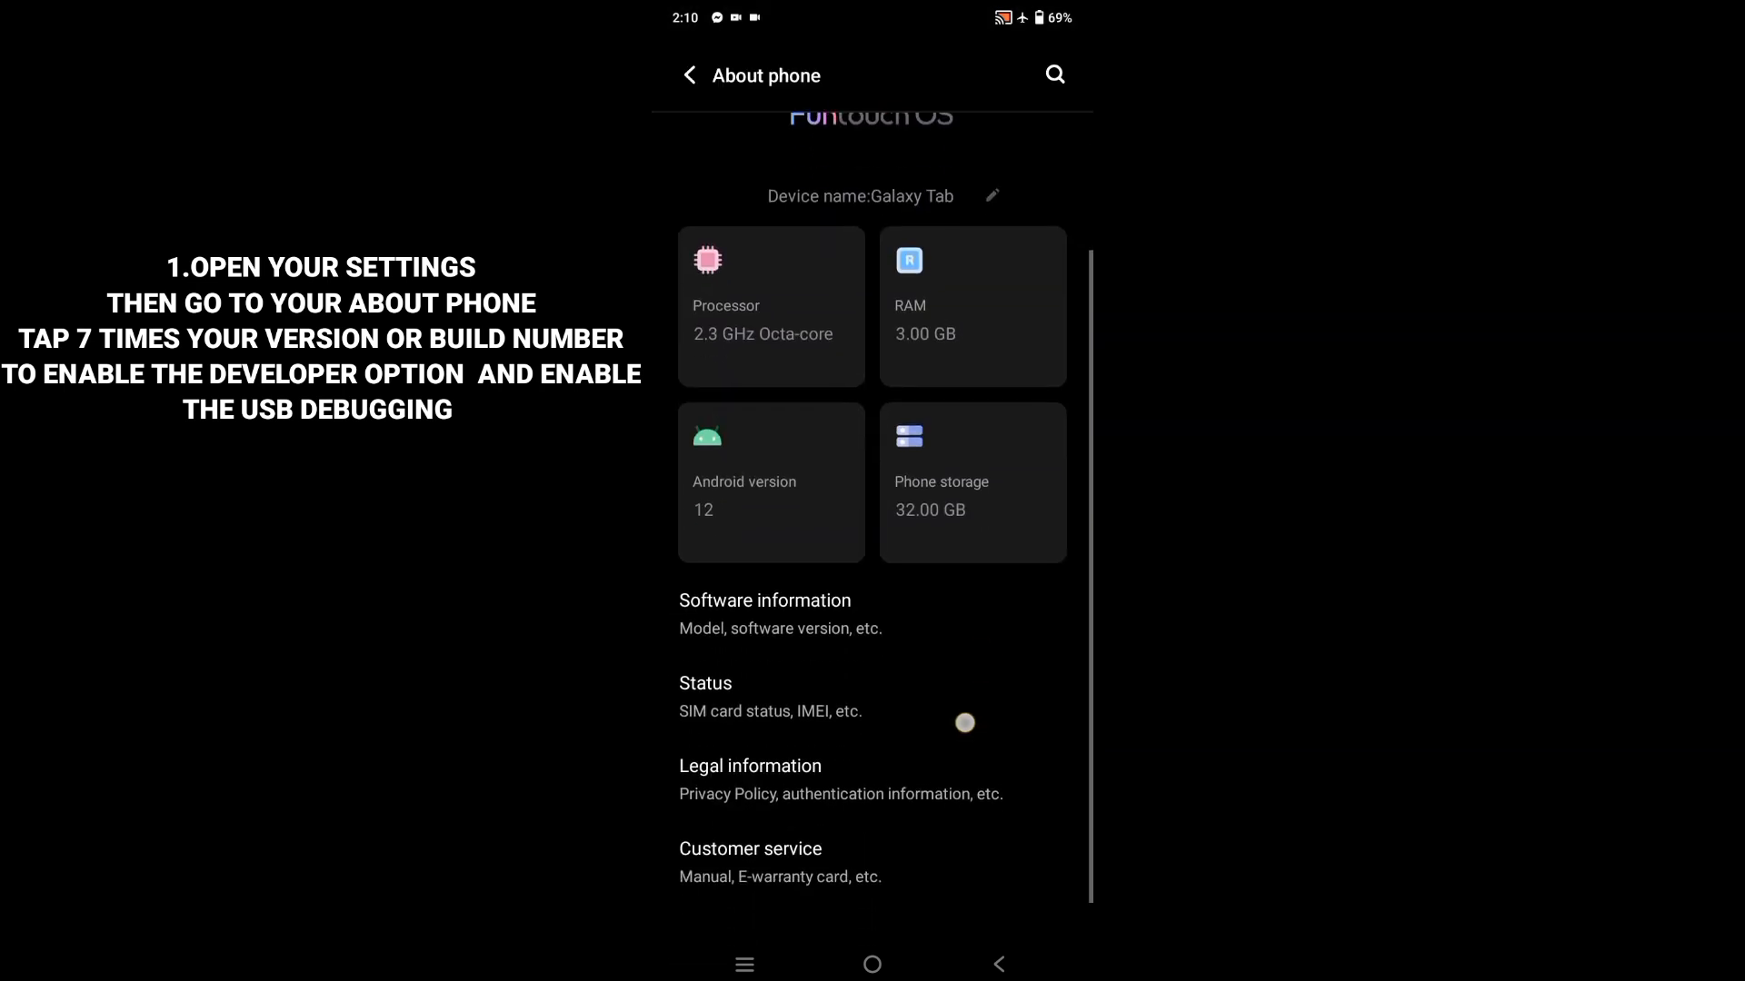
{"action": "left_click", "coordinate": [764, 601]}
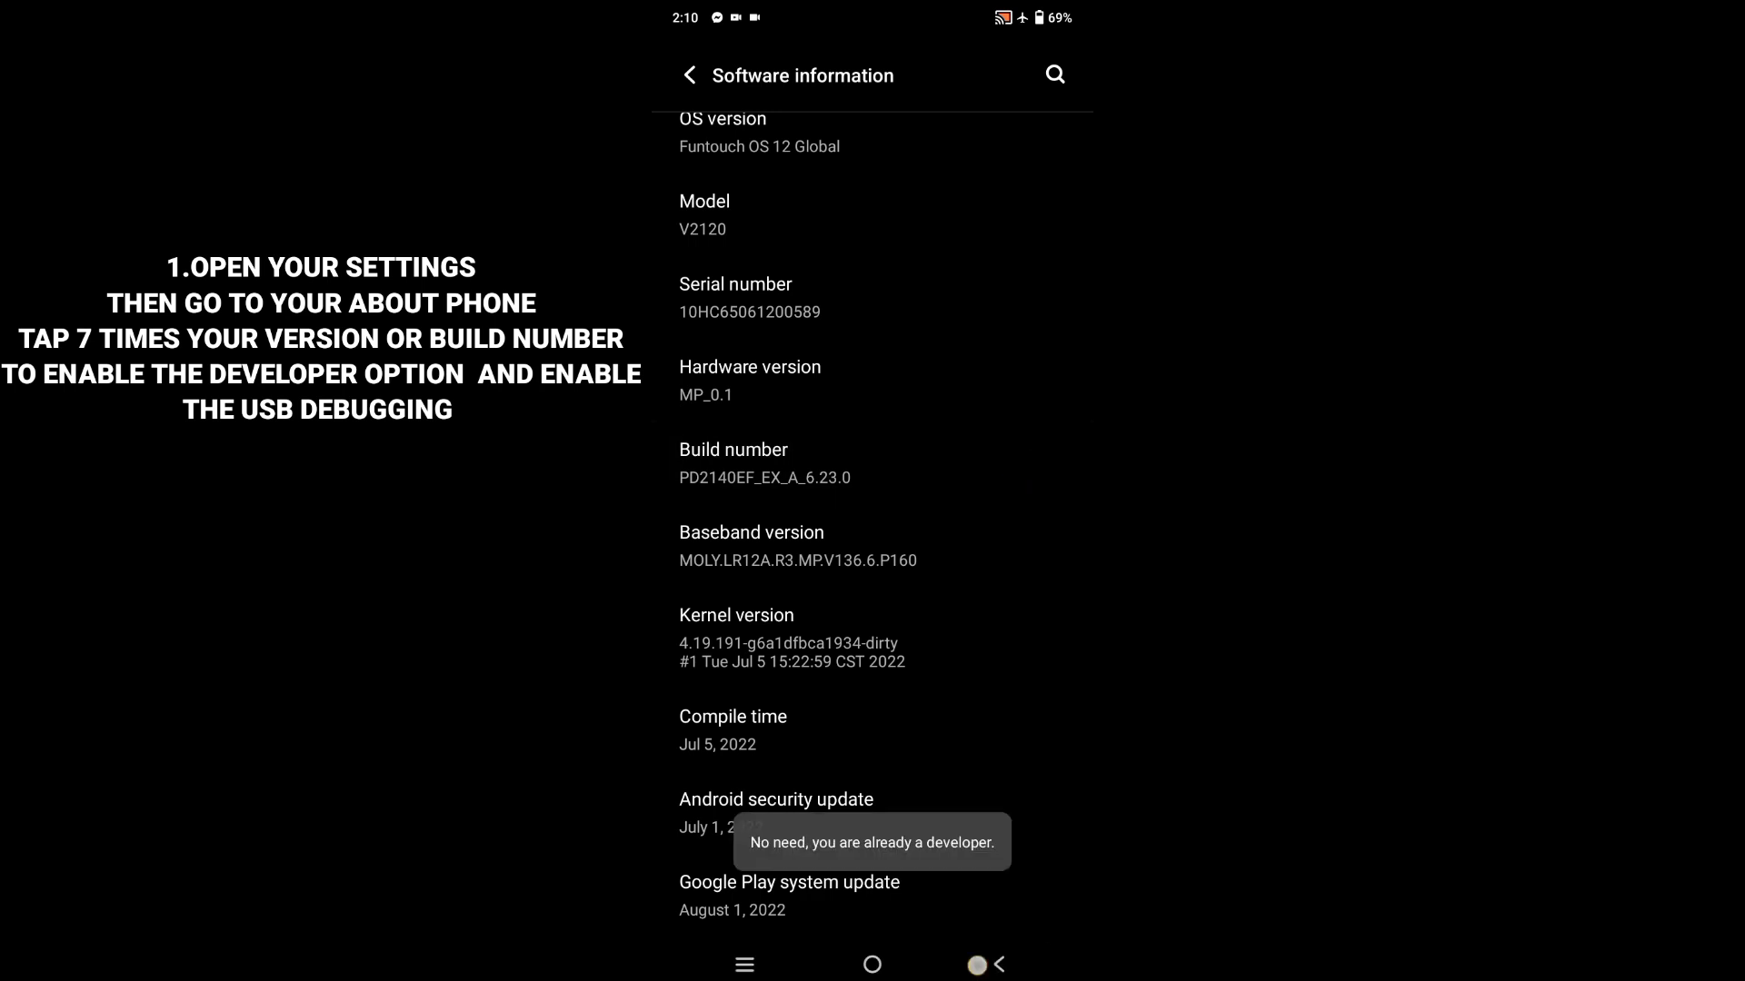
Reach Developer options under System and verify the USB debugging toggle is on
{"action": "left_click", "coordinate": [688, 74]}
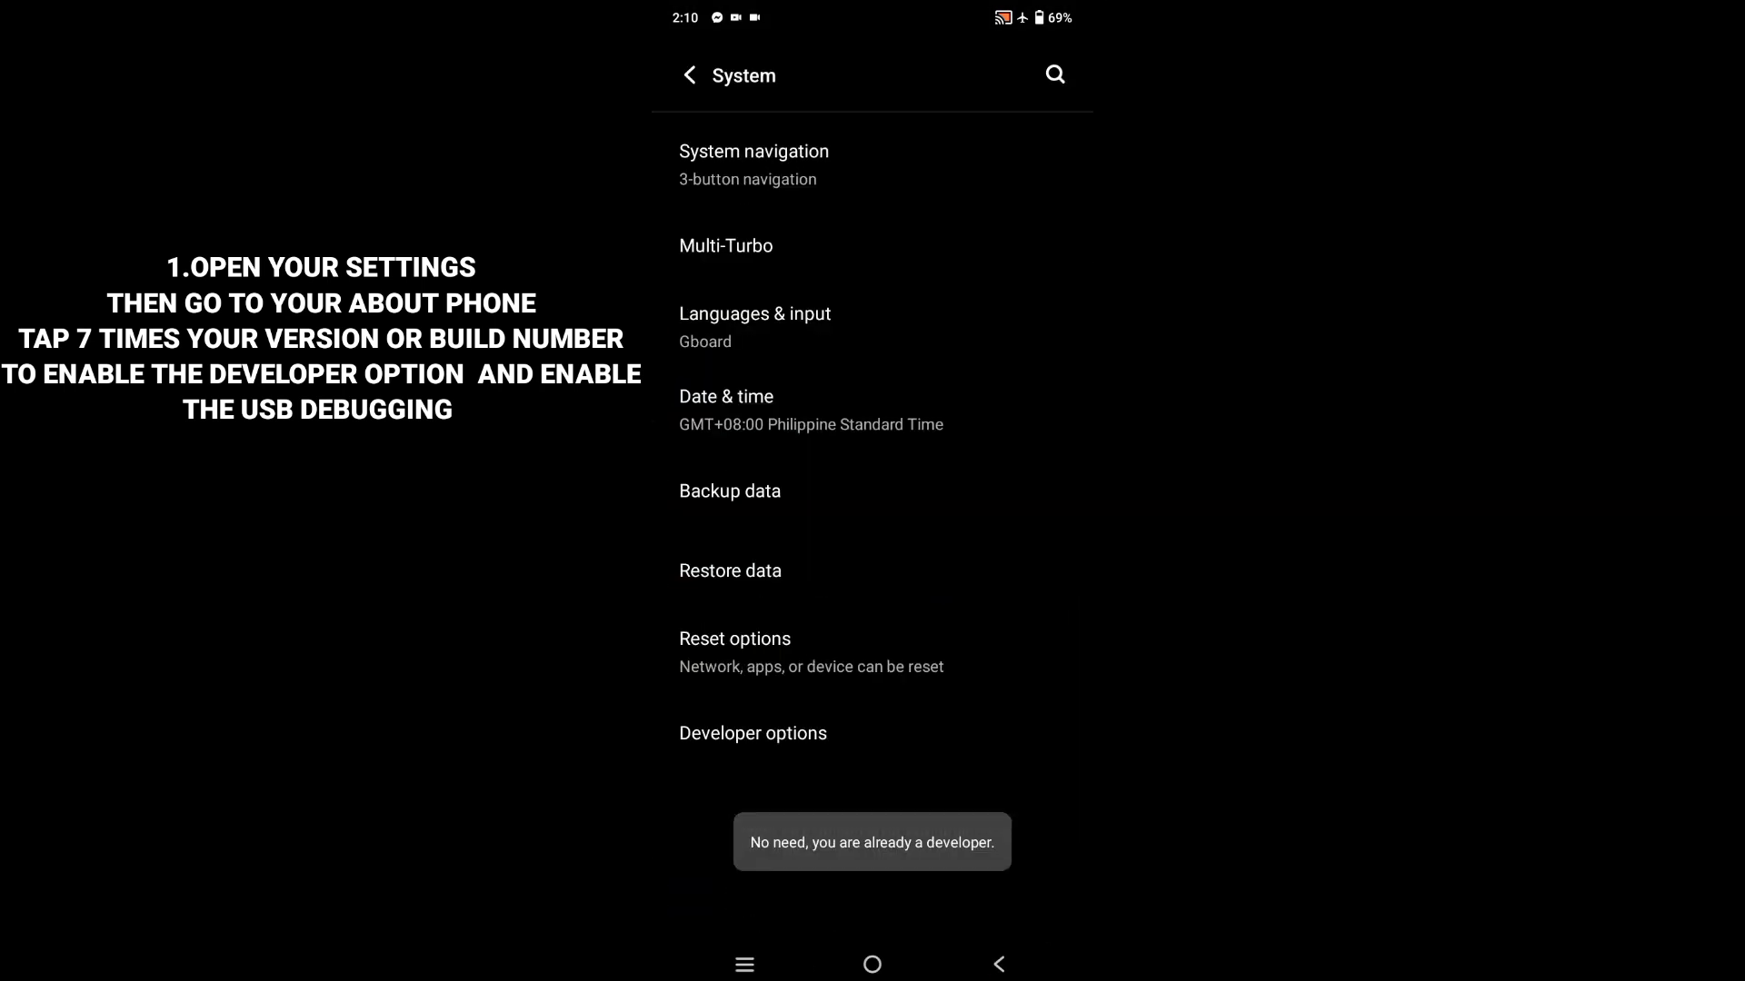
{"action": "left_click", "coordinate": [752, 734]}
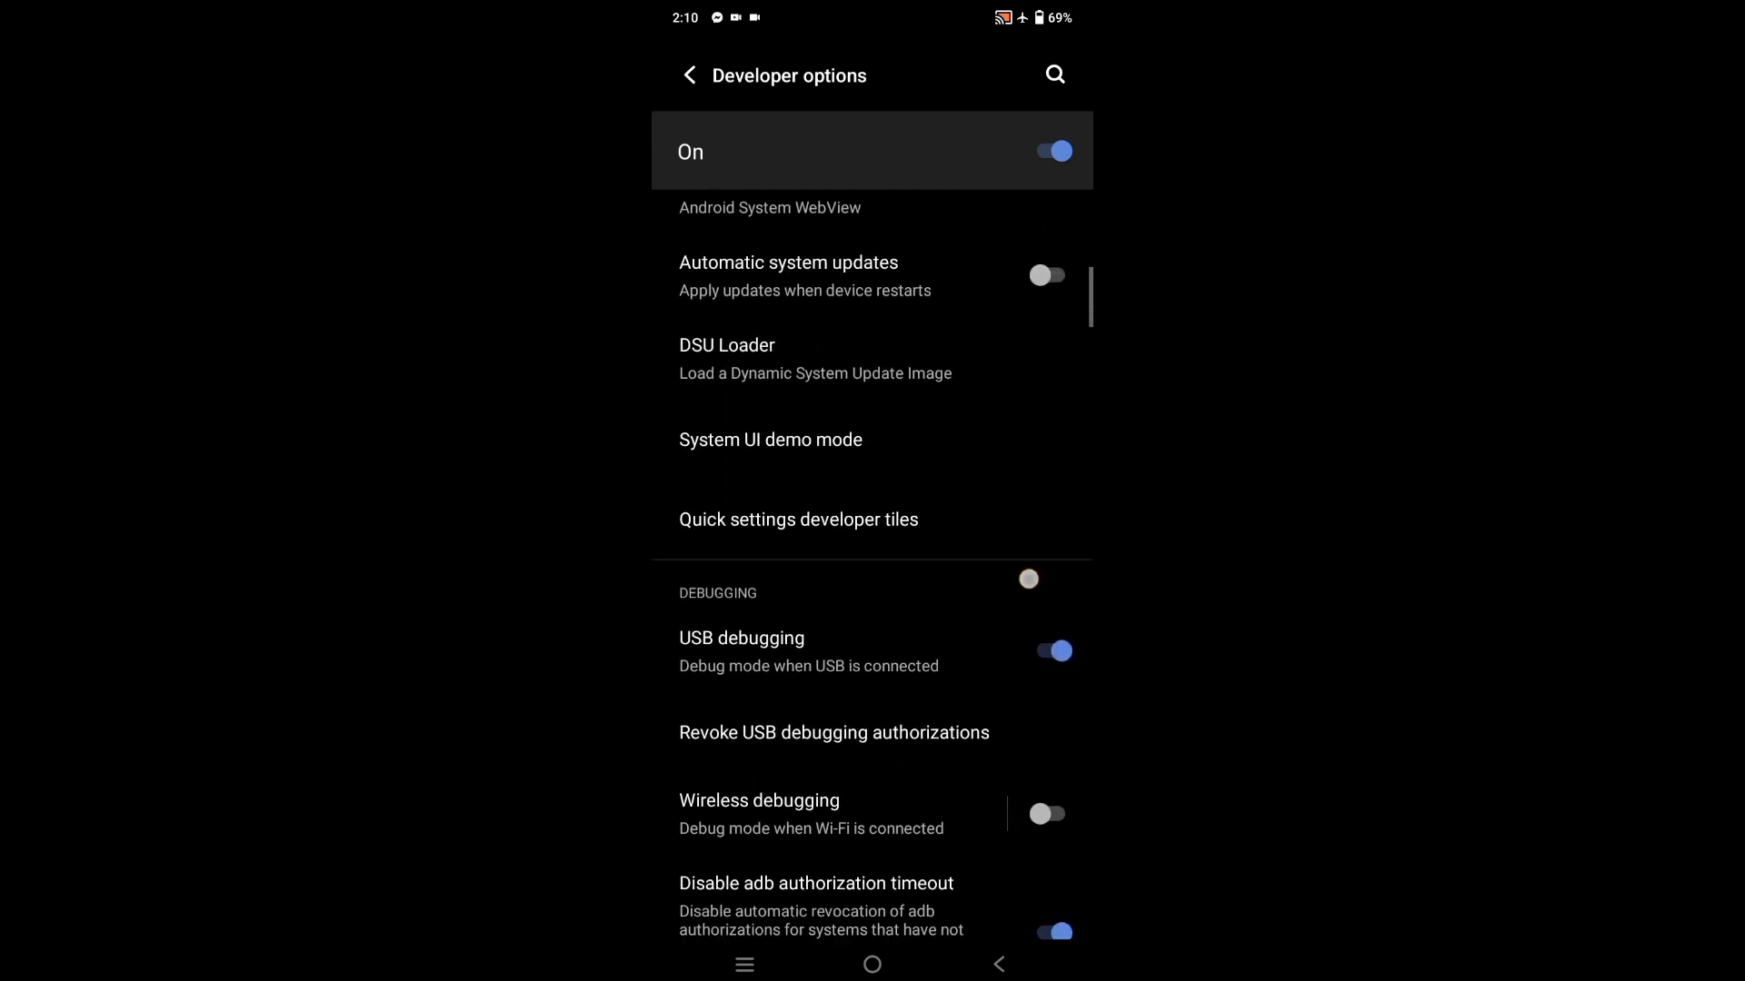
{"action": "scroll", "scroll_direction": "down", "scroll_amount": 3}
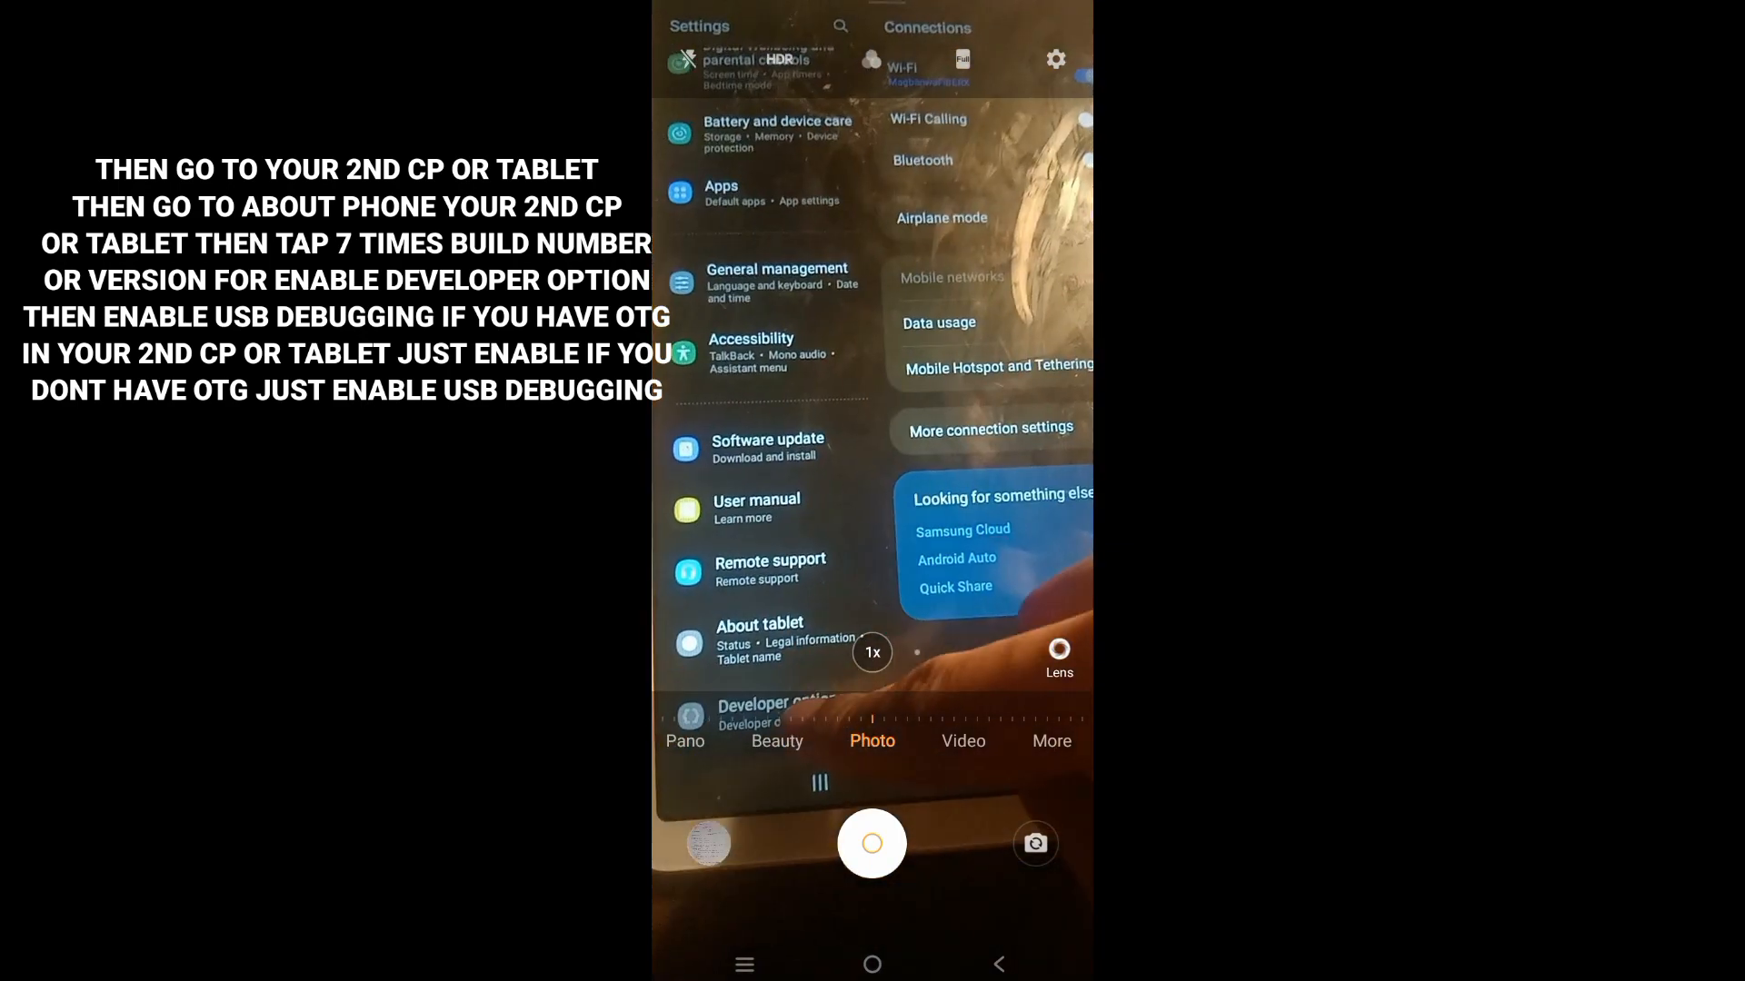
Search the tablet's Samsung Settings for 'otg' to list the ADB OTG entry
{"action": "left_click", "coordinate": [759, 640]}
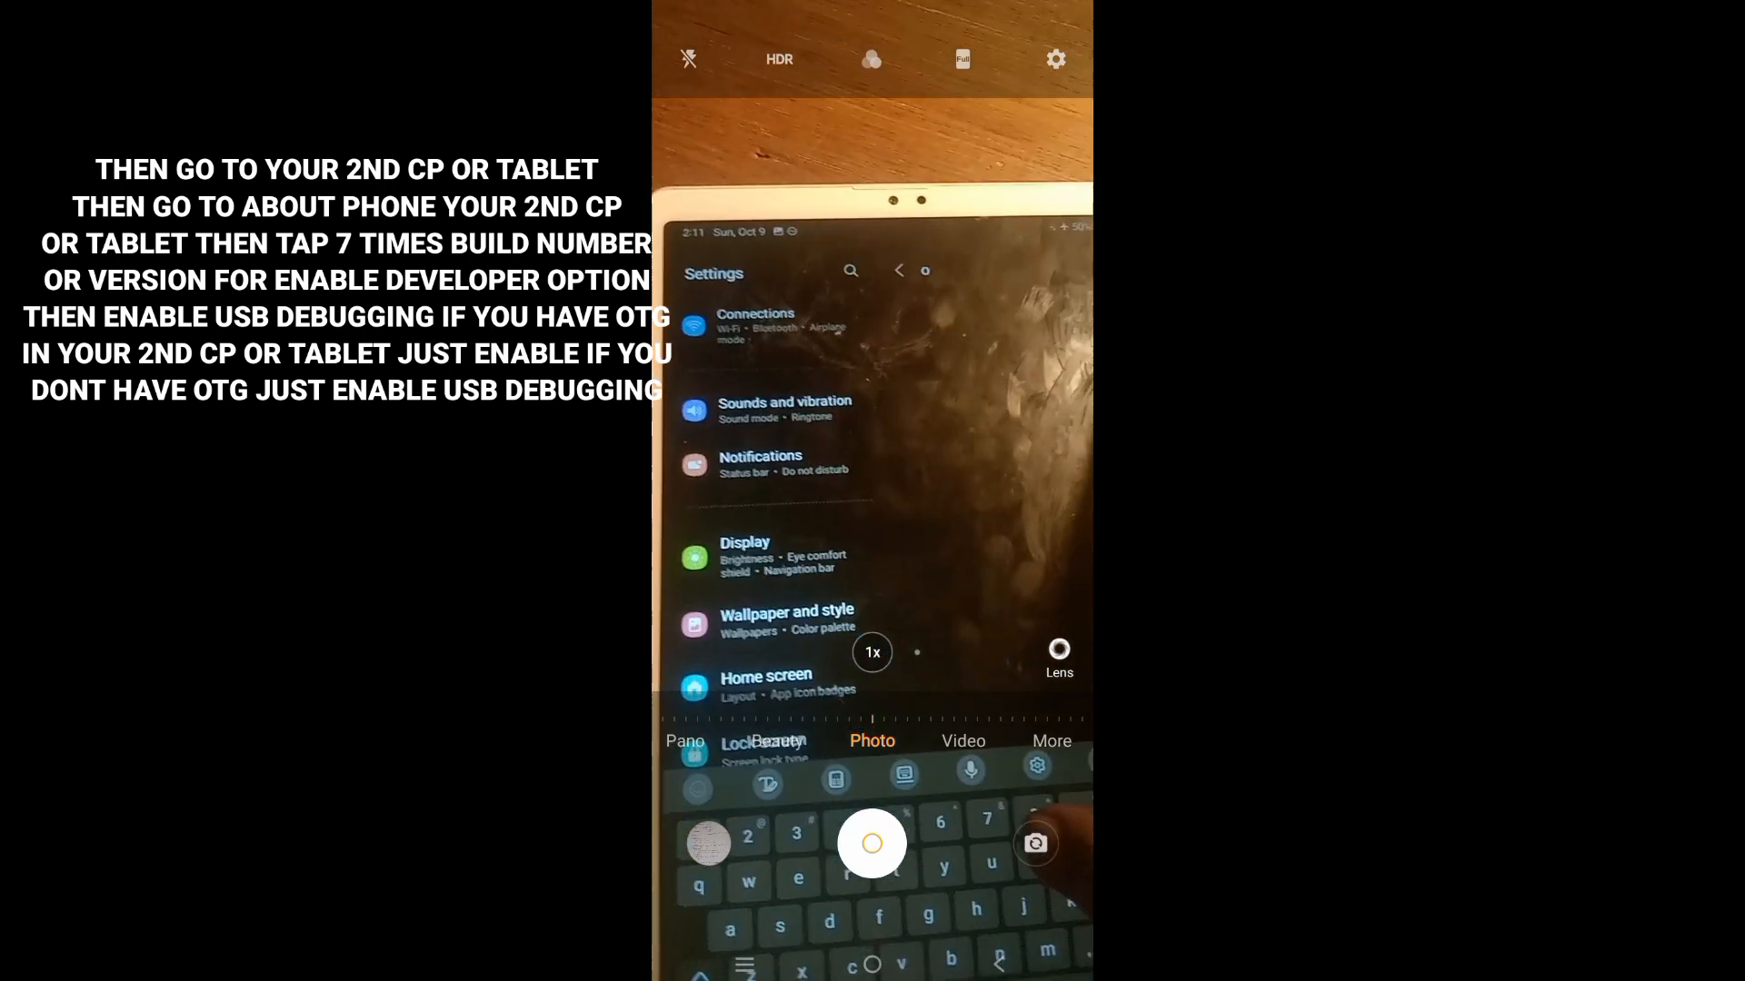
{"action": "type", "text": "otg"}
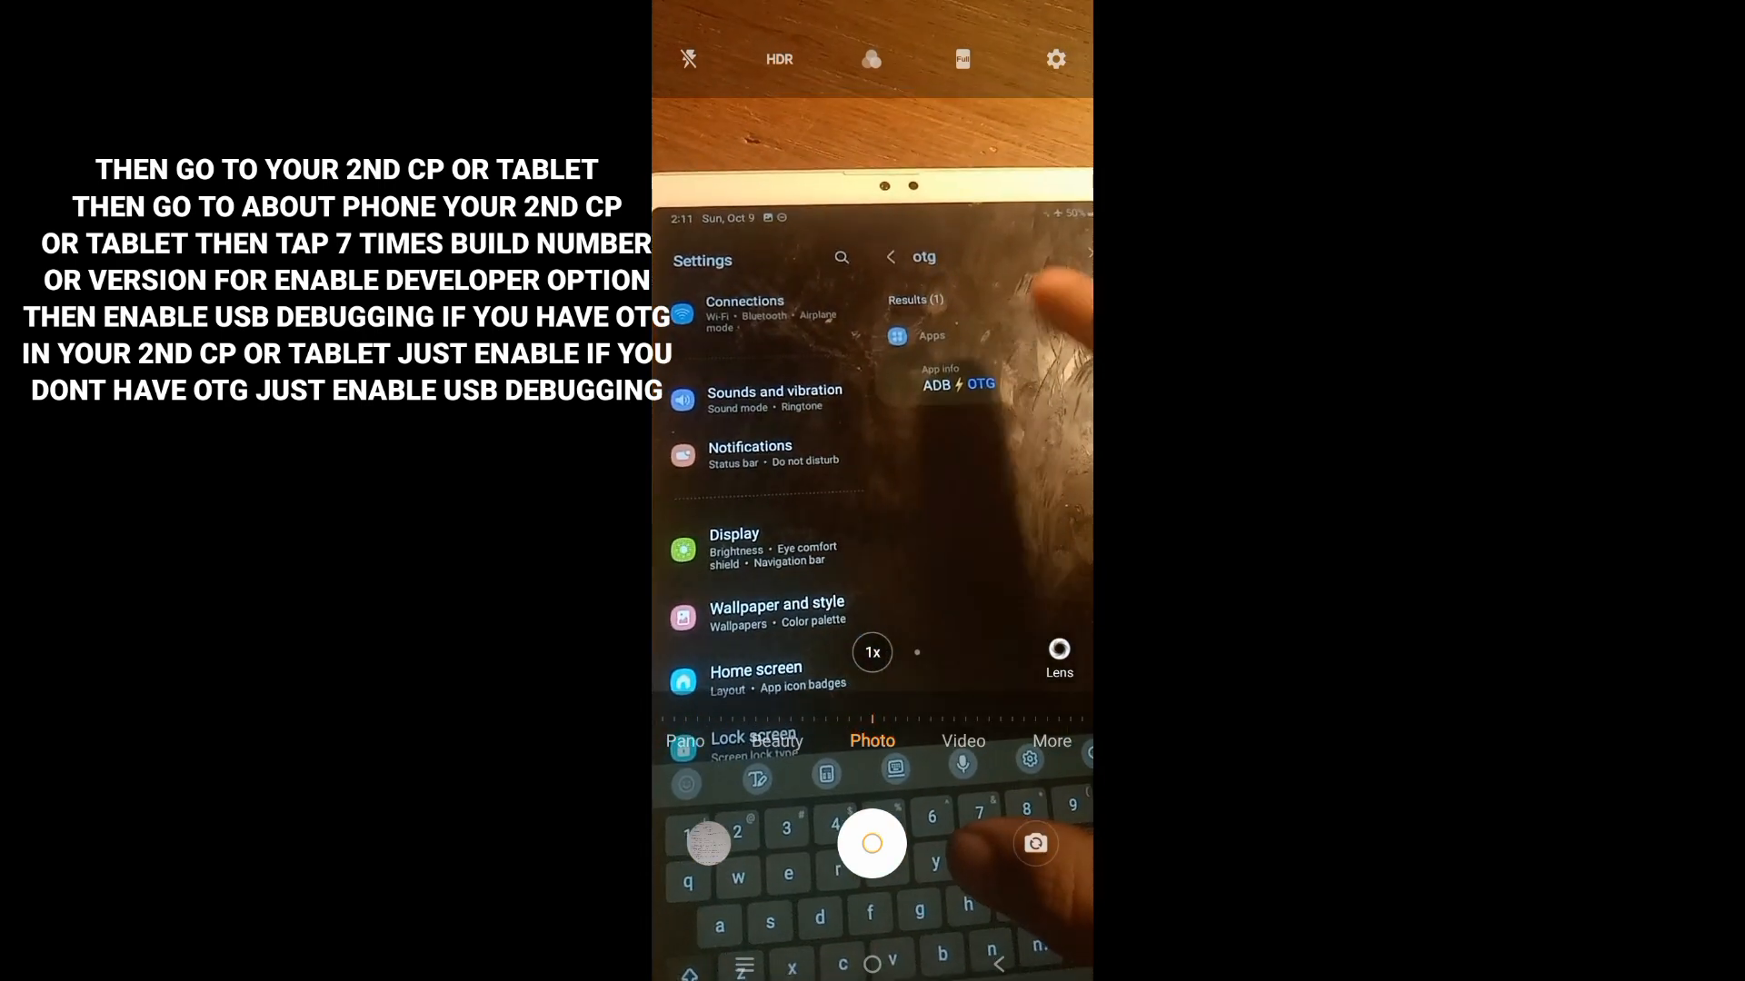